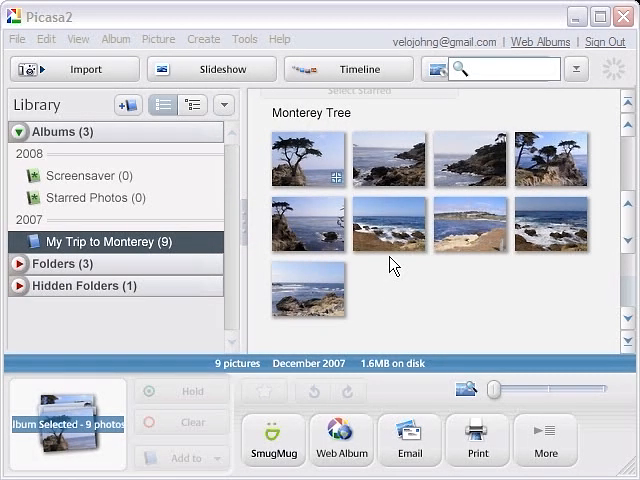
- Select the rocky shoreline photo in My Trip to Monterey and send it to SmugMug
left_click(389, 224)
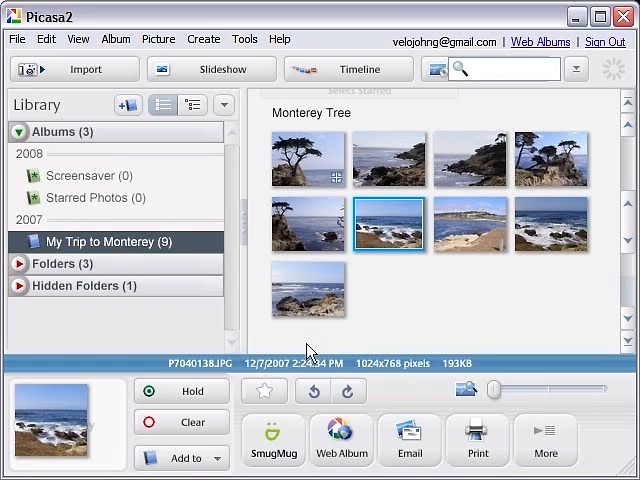
left_click(272, 438)
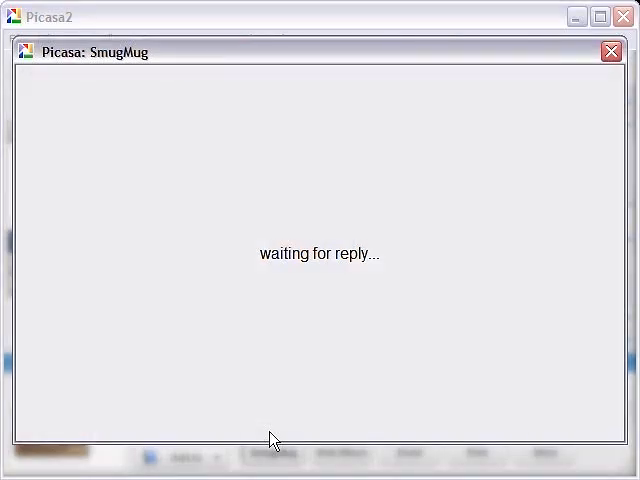